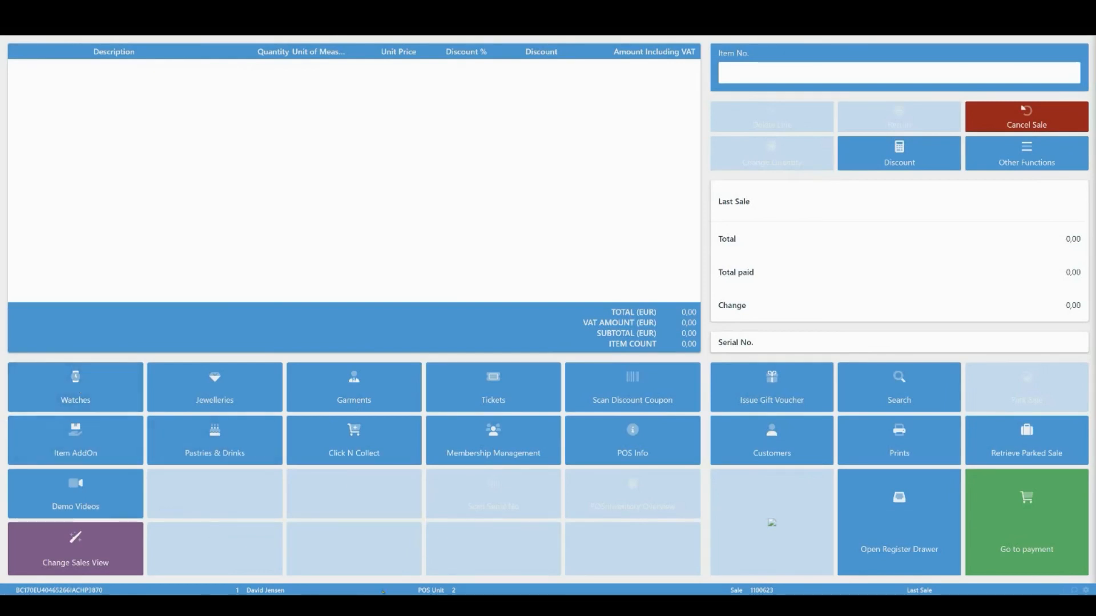
- Sell the Festina Chrono watch from Watches and pay the full 1.375,00 in cash
{"action": "left_click", "coordinate": [75, 387]}
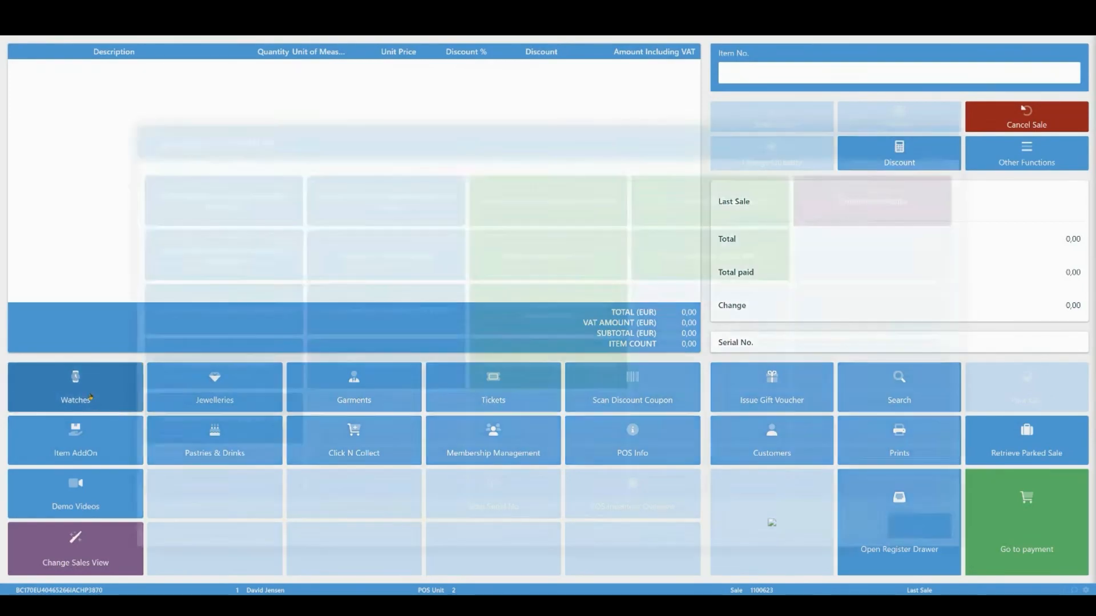
{"action": "left_click", "coordinate": [75, 388]}
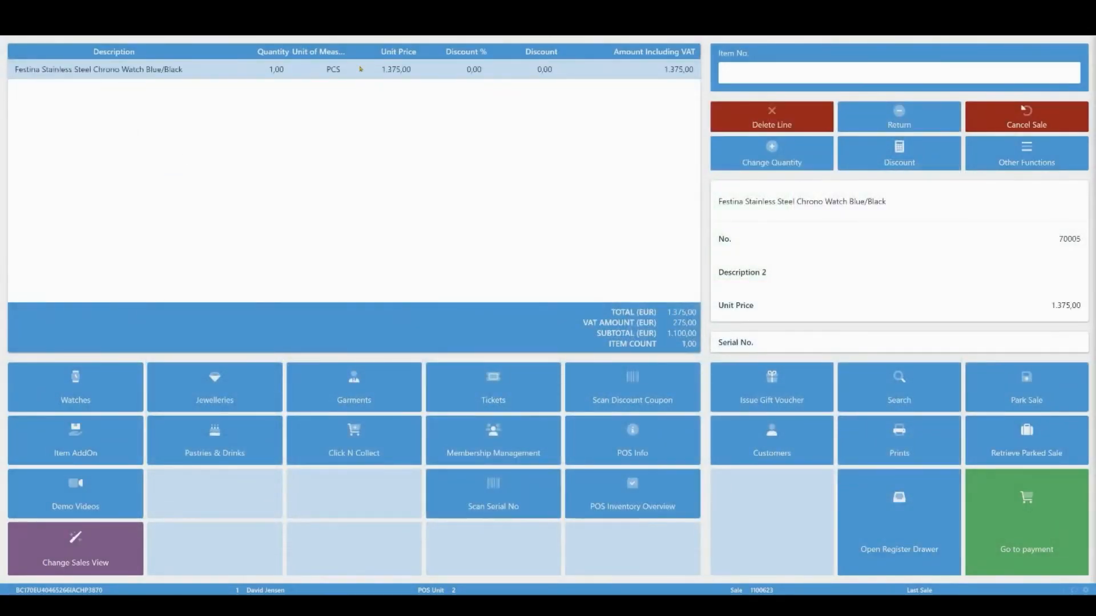
{"action": "left_click", "coordinate": [1026, 528]}
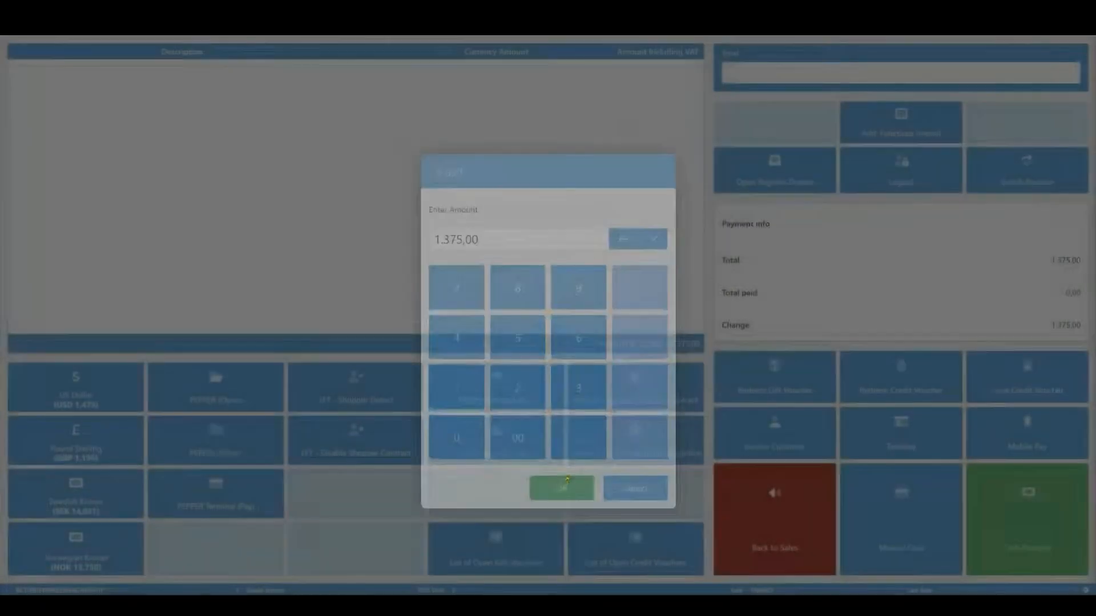
{"action": "left_click", "coordinate": [562, 487]}
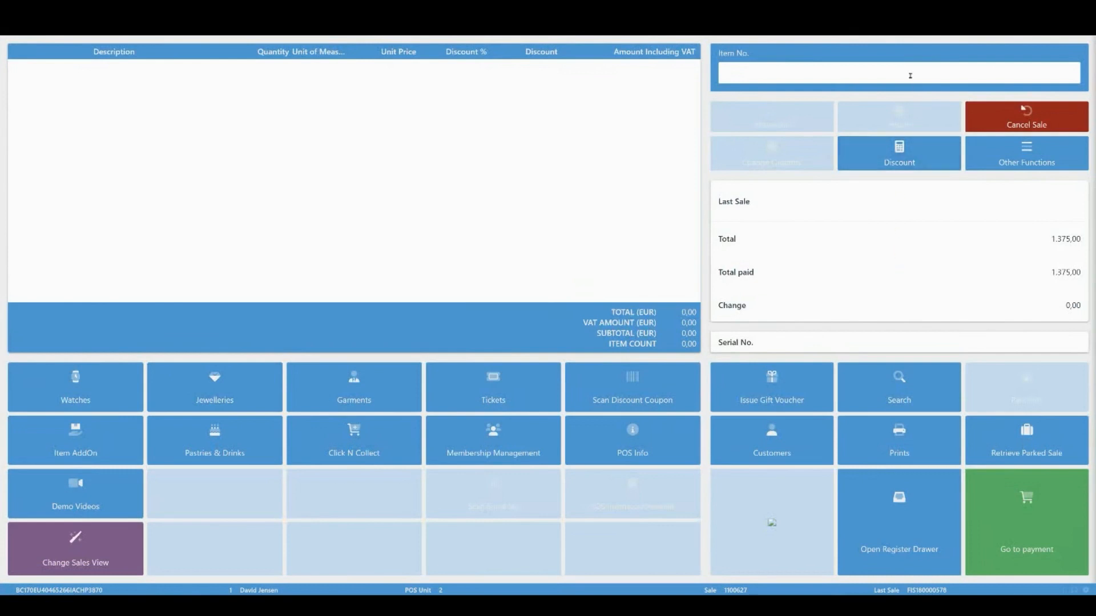
- Add item 24-MB01 Joust Duffle Bag by number, then the Impulse Duffle via Search
{"action": "left_click", "coordinate": [898, 73]}
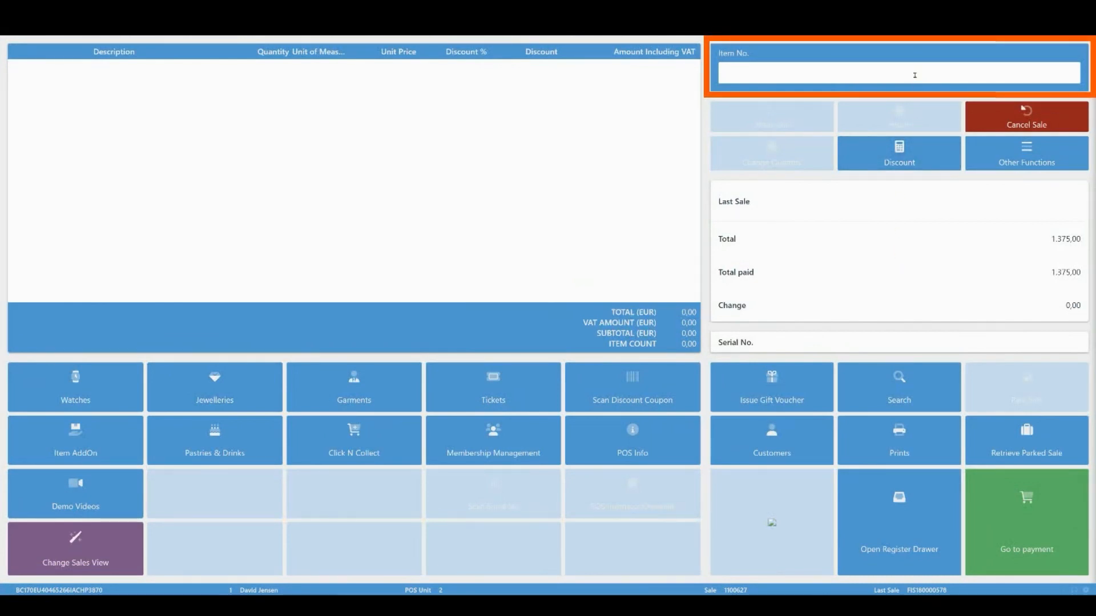
{"action": "type", "text": "24-MB01"}
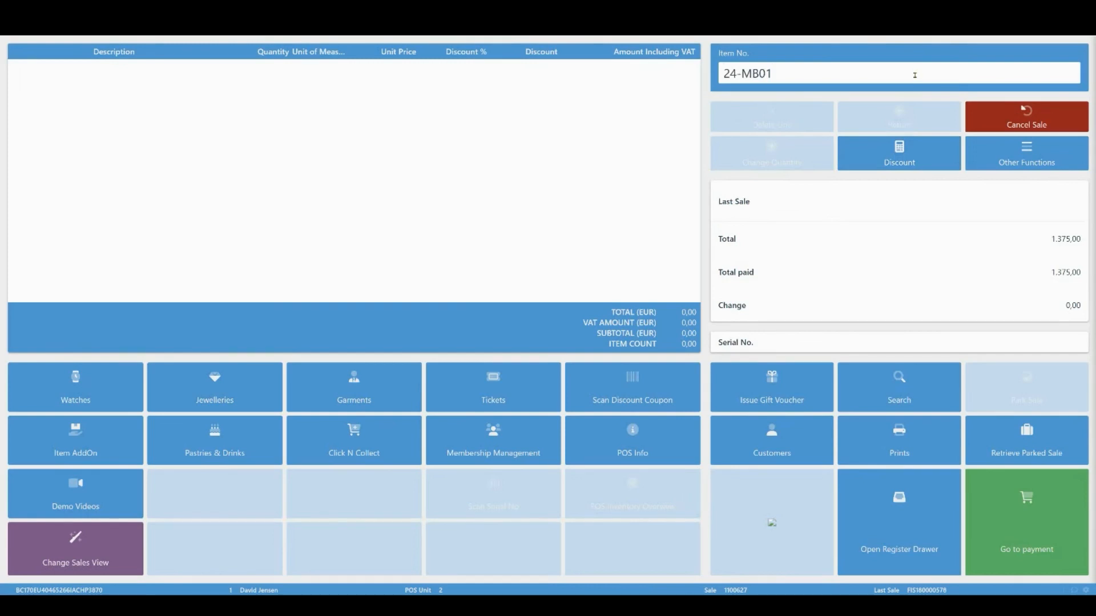
{"action": "key", "text": "enter"}
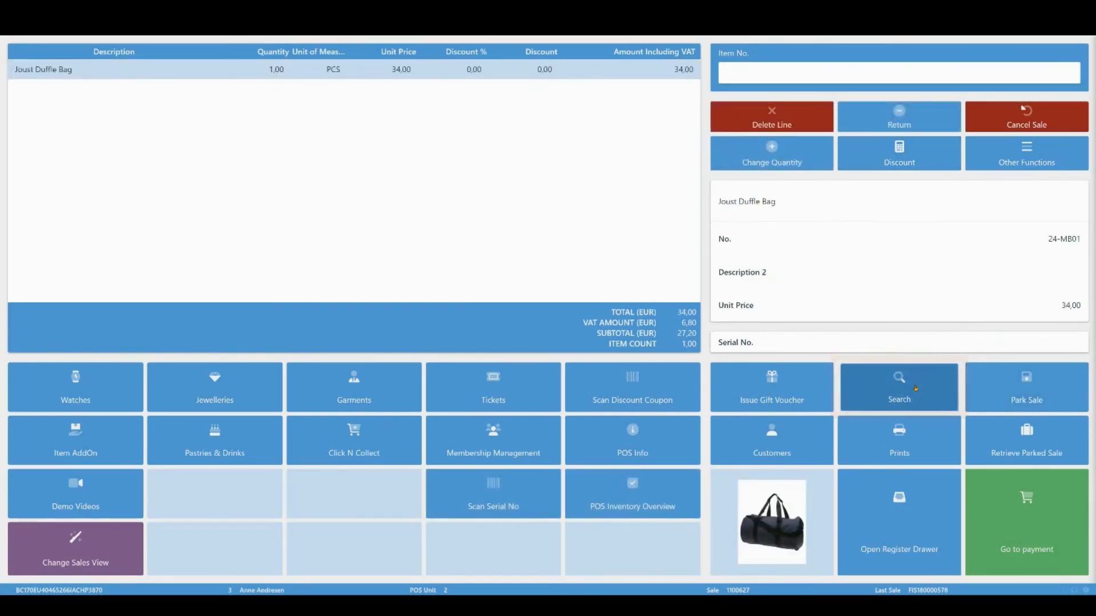
{"action": "left_click", "coordinate": [898, 388]}
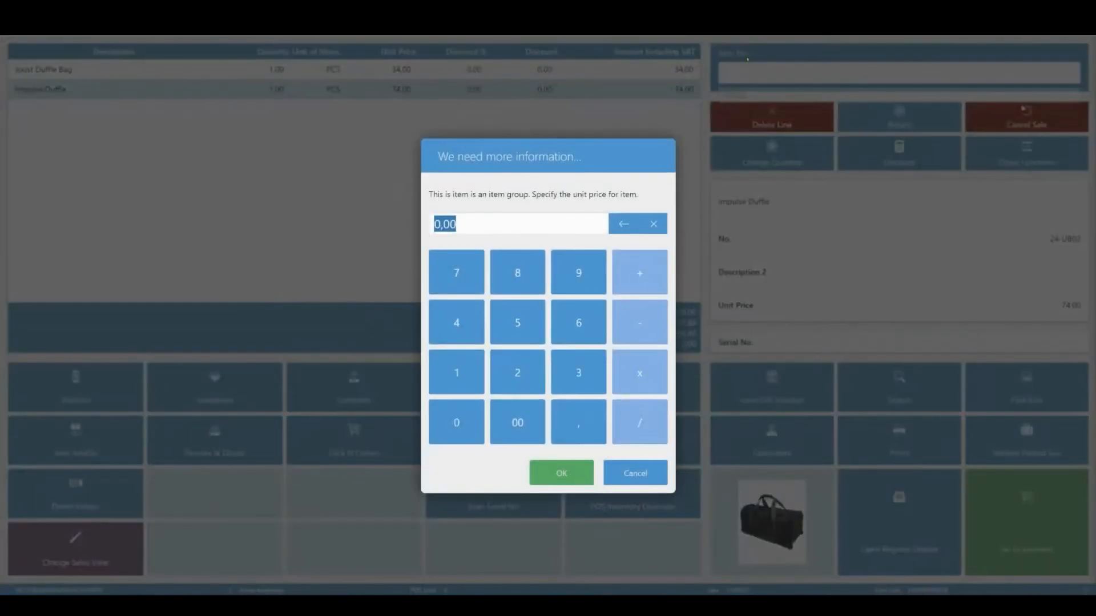
- Add the watch strap at a 500,00 unit price and delete the Impulse Duffle line
{"action": "left_click", "coordinate": [517, 422]}
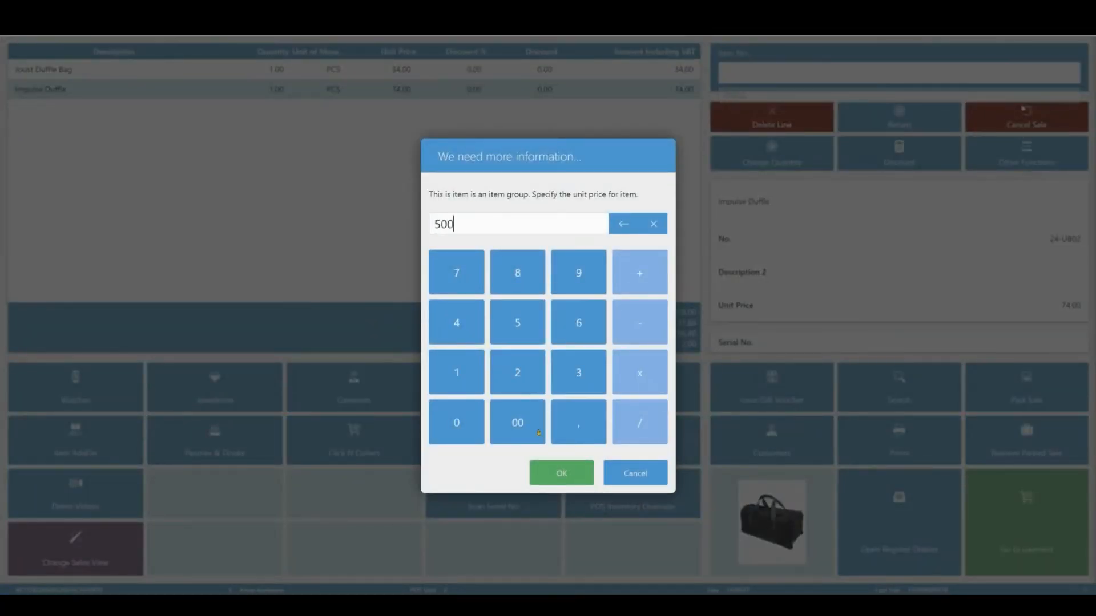
{"action": "left_click", "coordinate": [560, 473]}
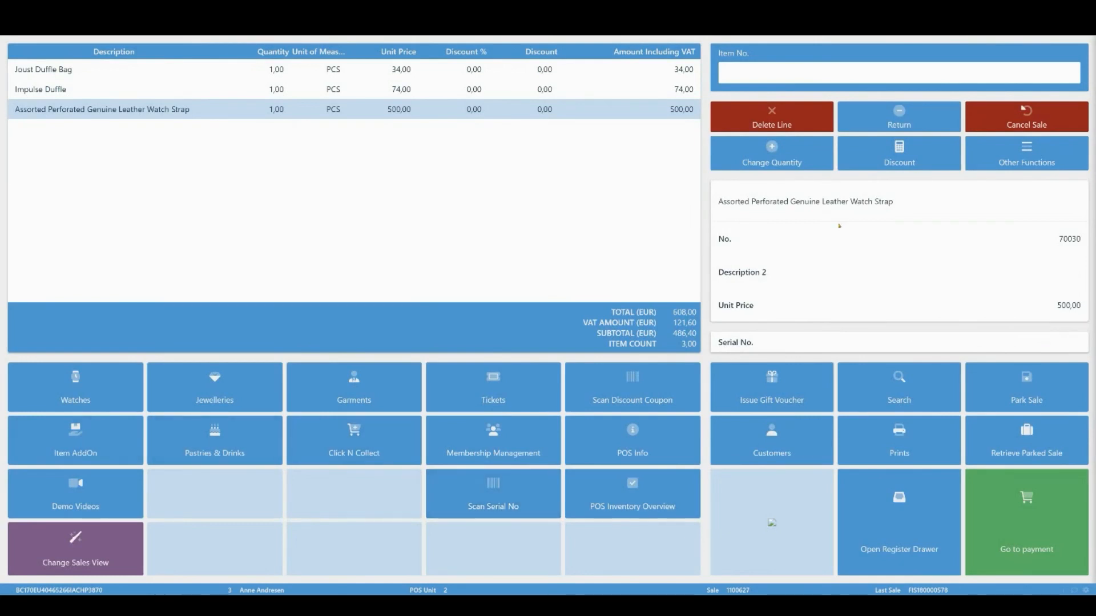
{"action": "mouse_move", "coordinate": [813, 245]}
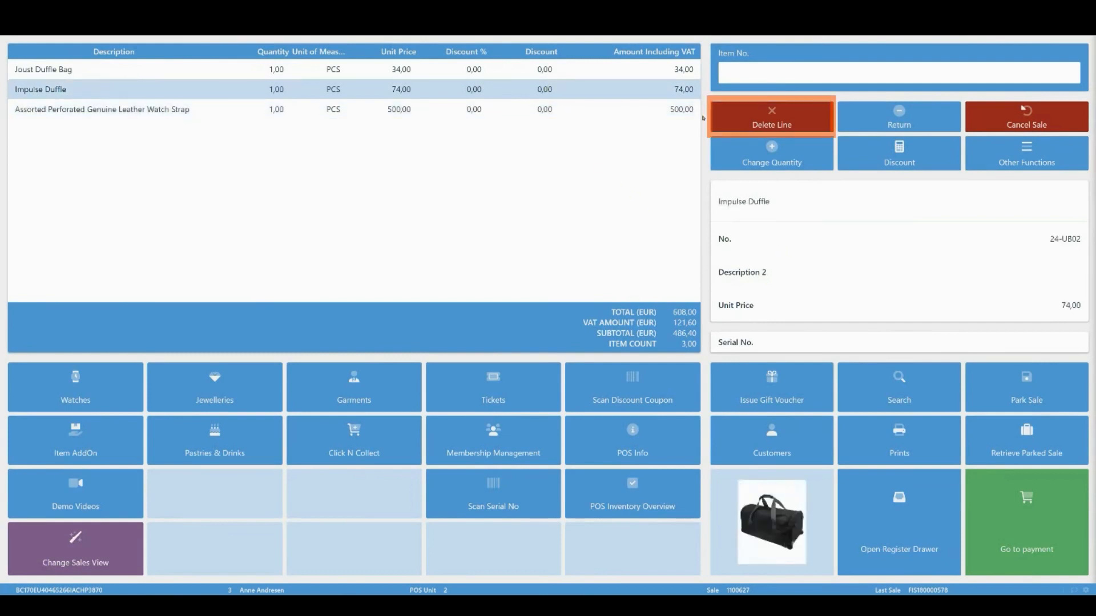
{"action": "left_click", "coordinate": [770, 116]}
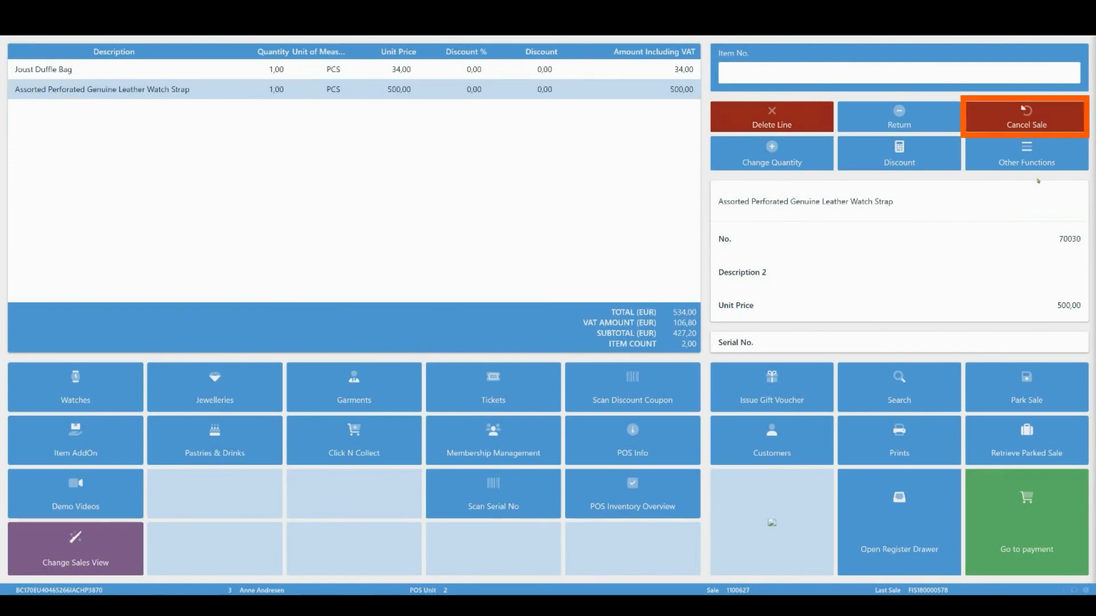
- Cancel the whole sale, confirming deletion of all lines
{"action": "left_click", "coordinate": [1024, 116]}
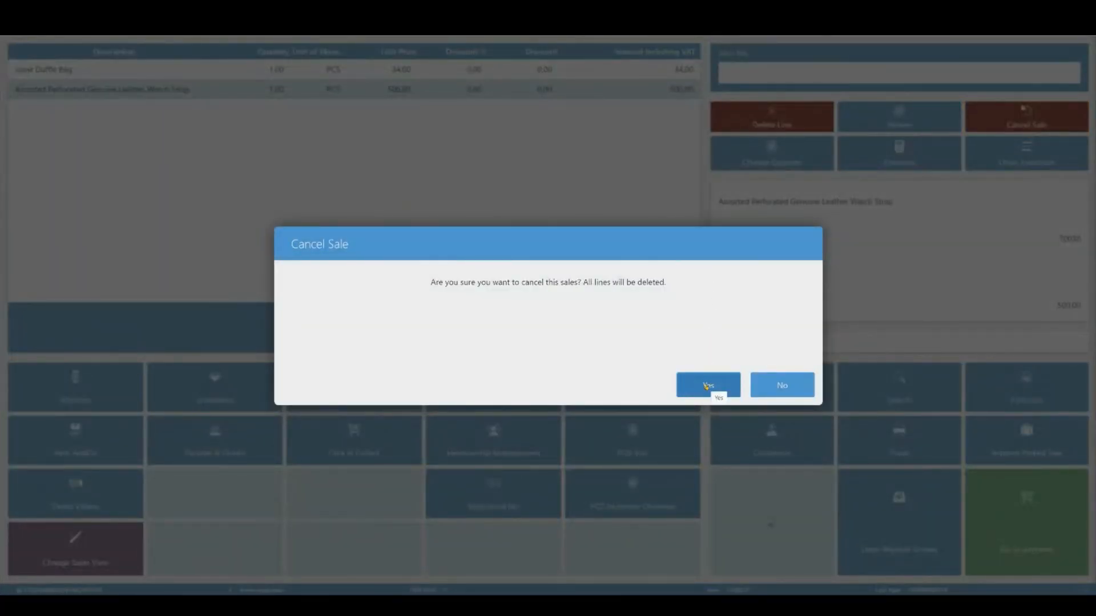
{"action": "left_click", "coordinate": [707, 384]}
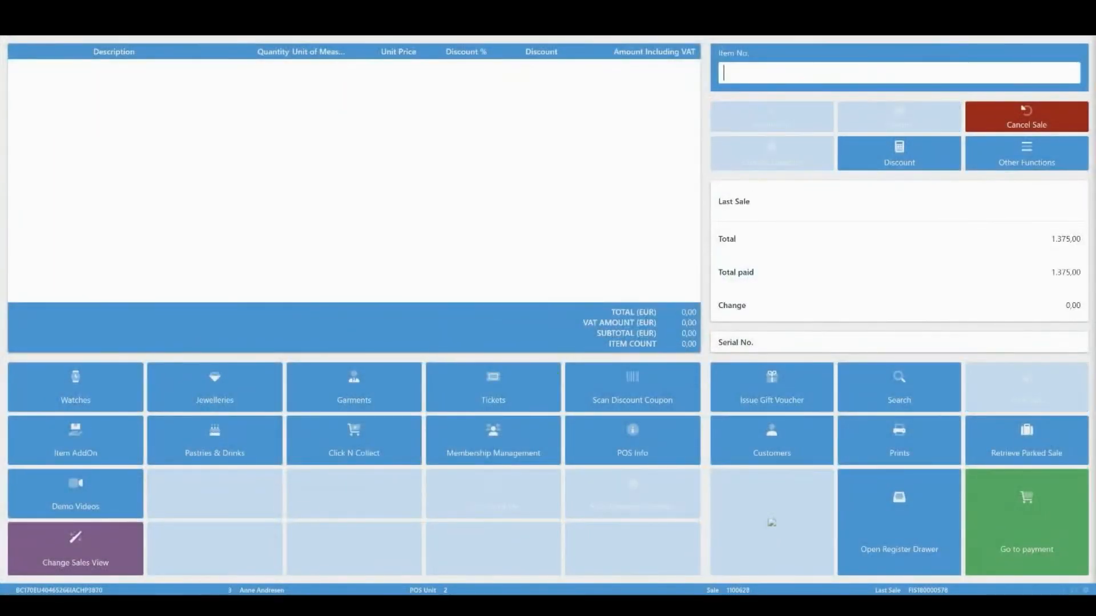
{"action": "type", "text": "70009"}
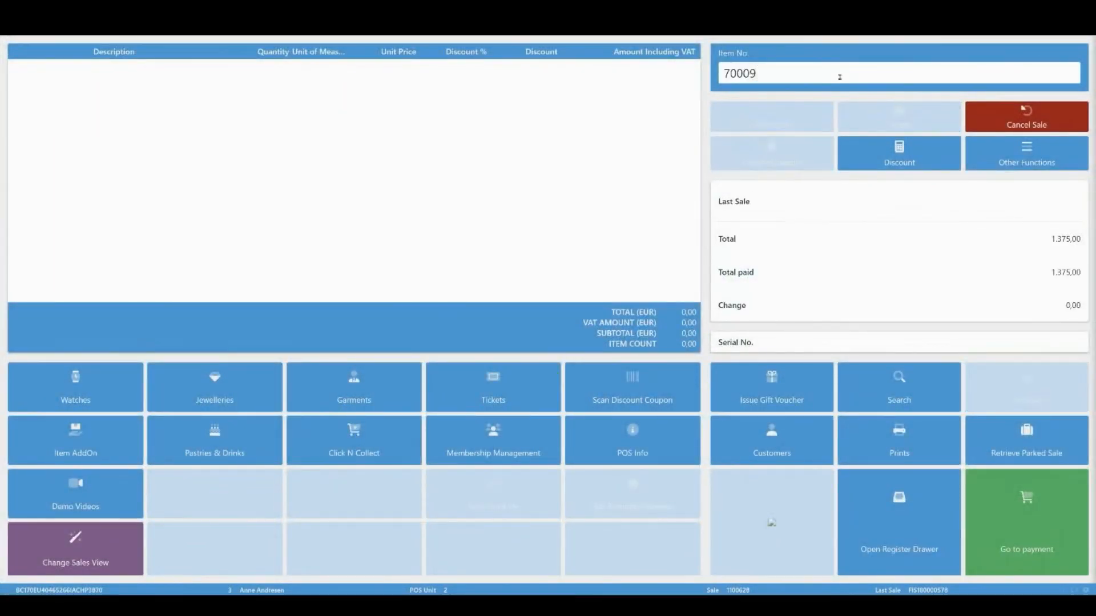
{"action": "key", "text": "enter"}
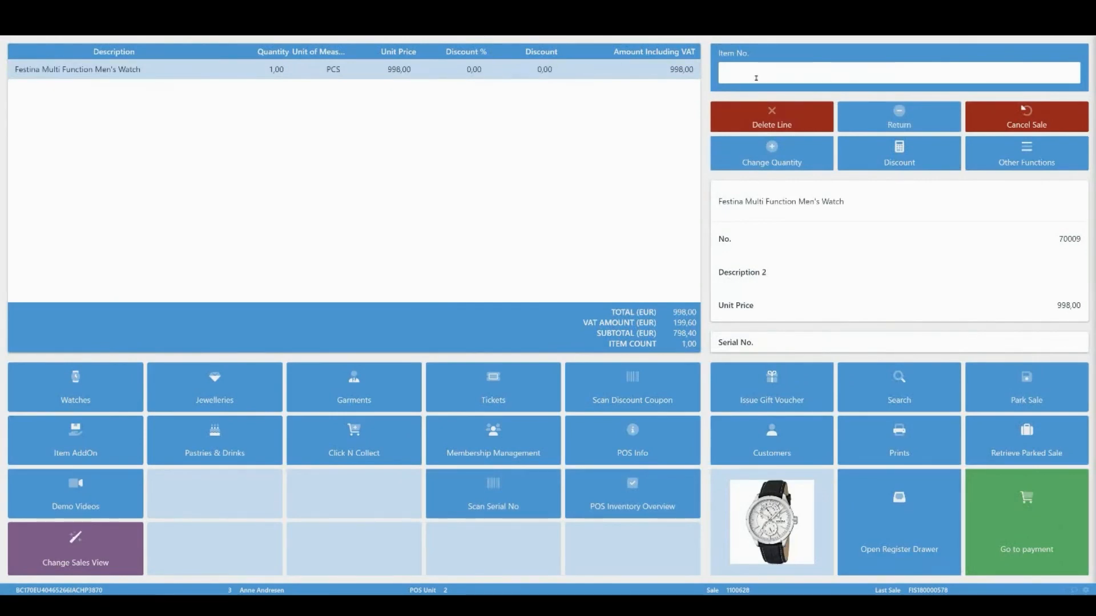
{"action": "left_click", "coordinate": [771, 153]}
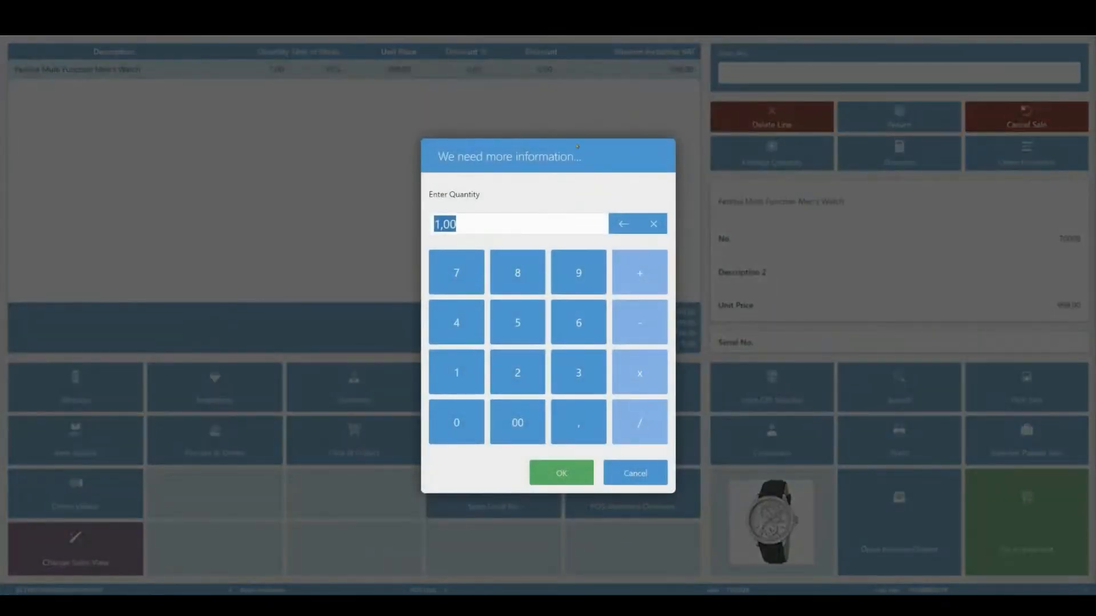
{"action": "left_click", "coordinate": [560, 482]}
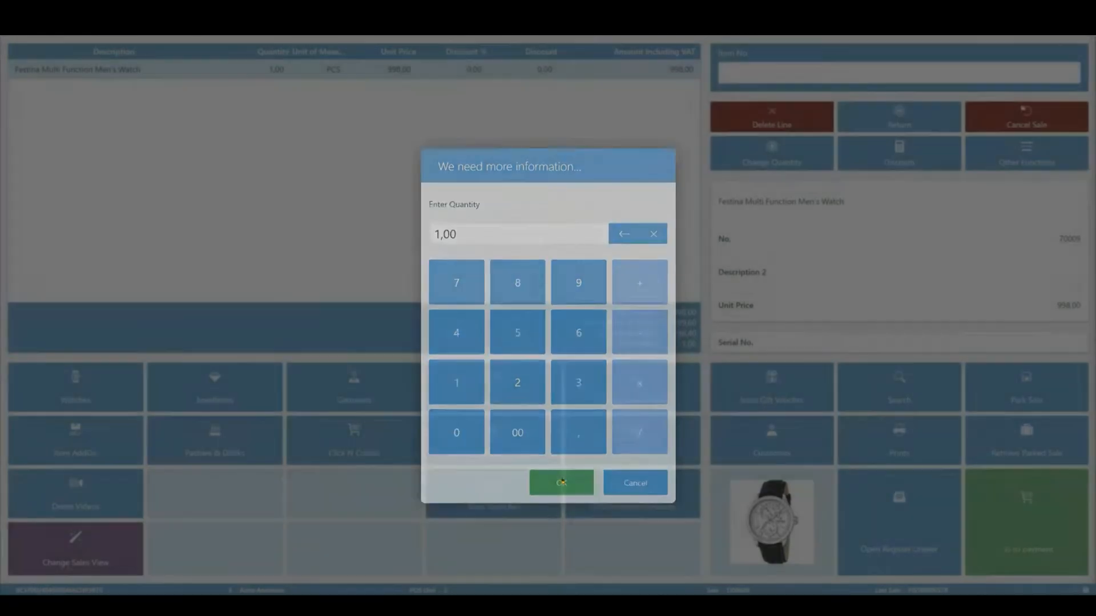
{"action": "left_click", "coordinate": [560, 481]}
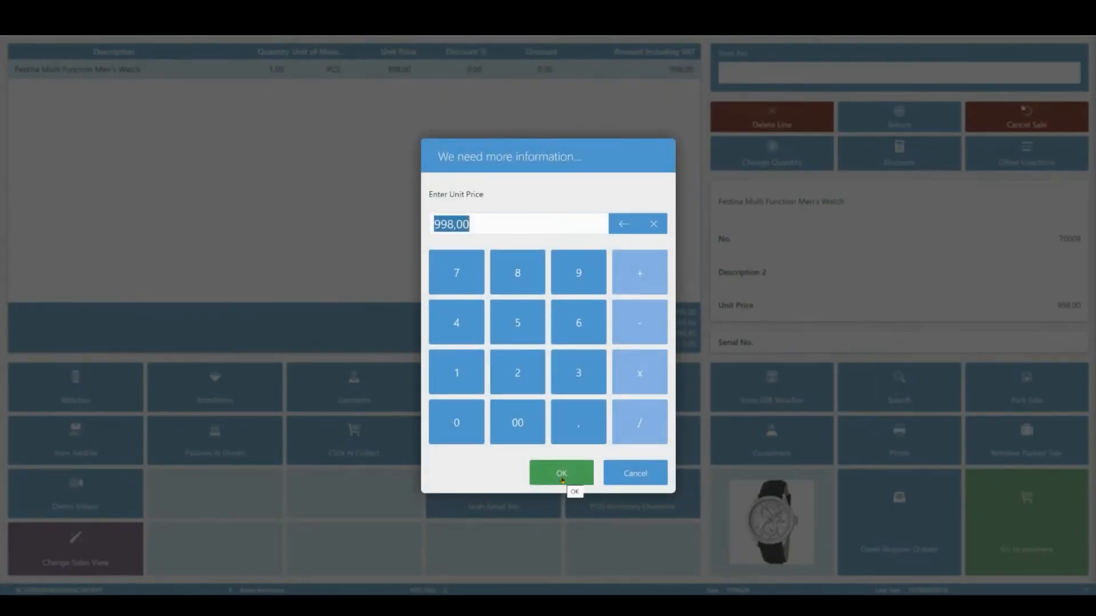
{"action": "left_click", "coordinate": [560, 473]}
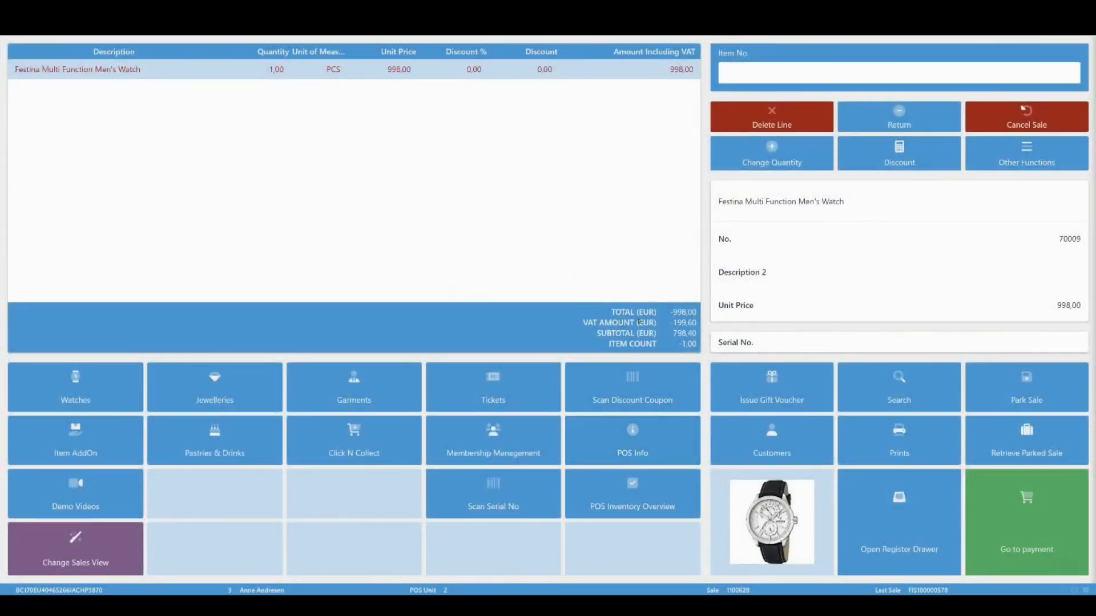
- Settle the return with a -998,00 cash refund
{"action": "left_click", "coordinate": [1026, 522]}
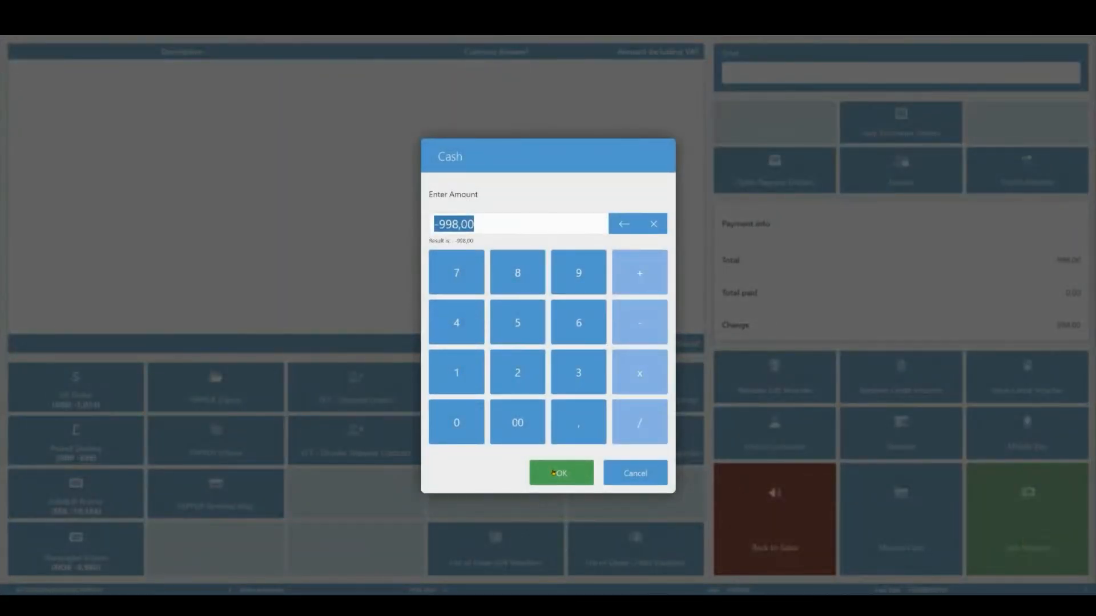
{"action": "left_click", "coordinate": [560, 473]}
{"action": "type", "text": "70009"}
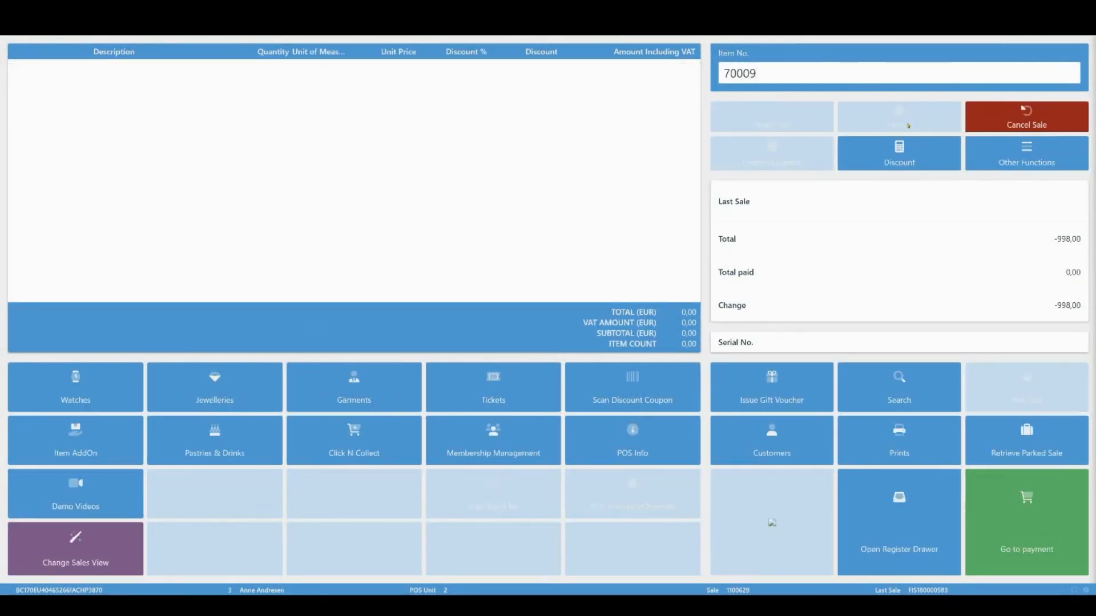
- Return item 70009 again, quantity 1 at 998,00, and refund it as a credit voucher
{"action": "key", "text": "enter"}
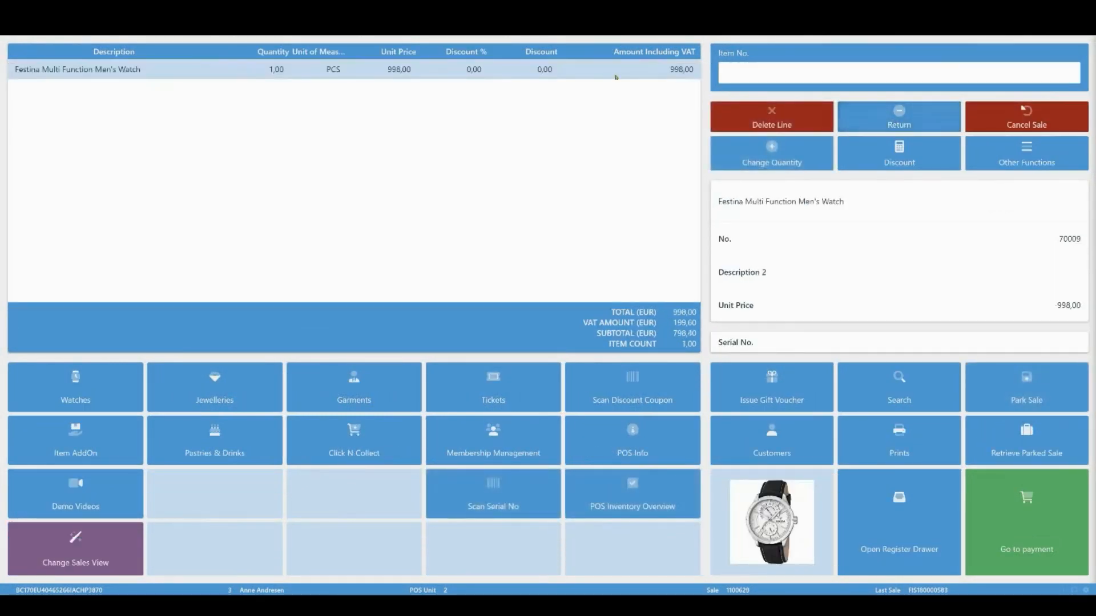
{"action": "left_click", "coordinate": [770, 153]}
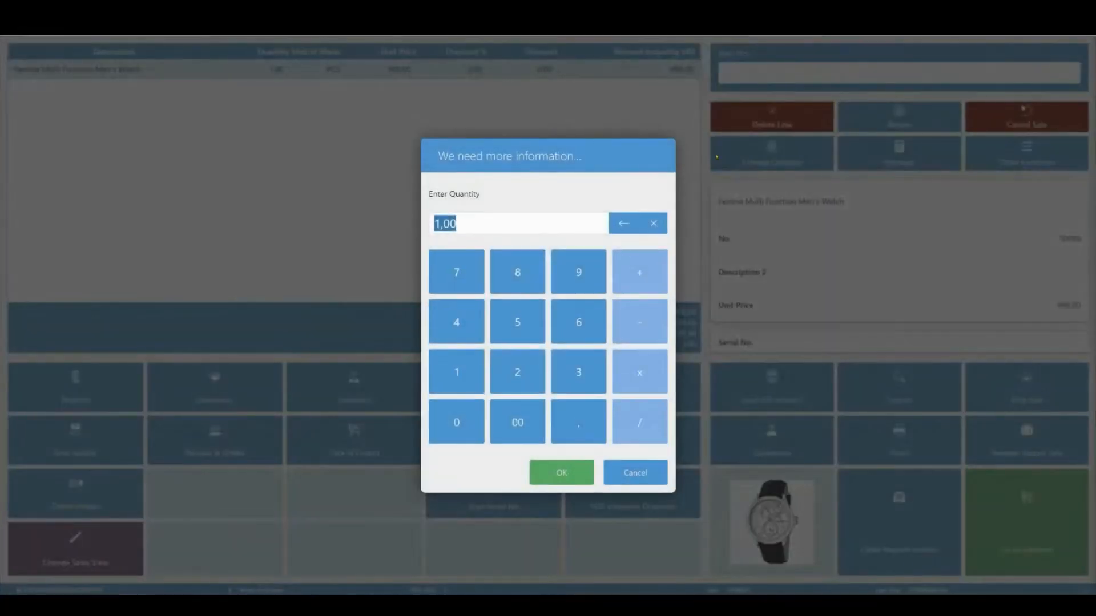
{"action": "left_click", "coordinate": [561, 473]}
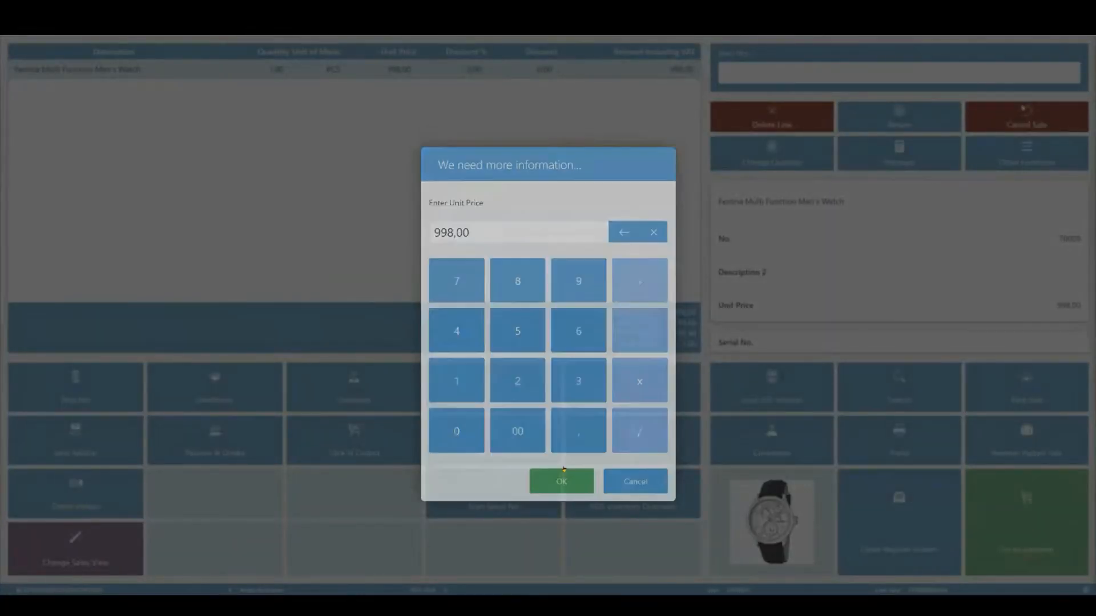
{"action": "left_click", "coordinate": [561, 481]}
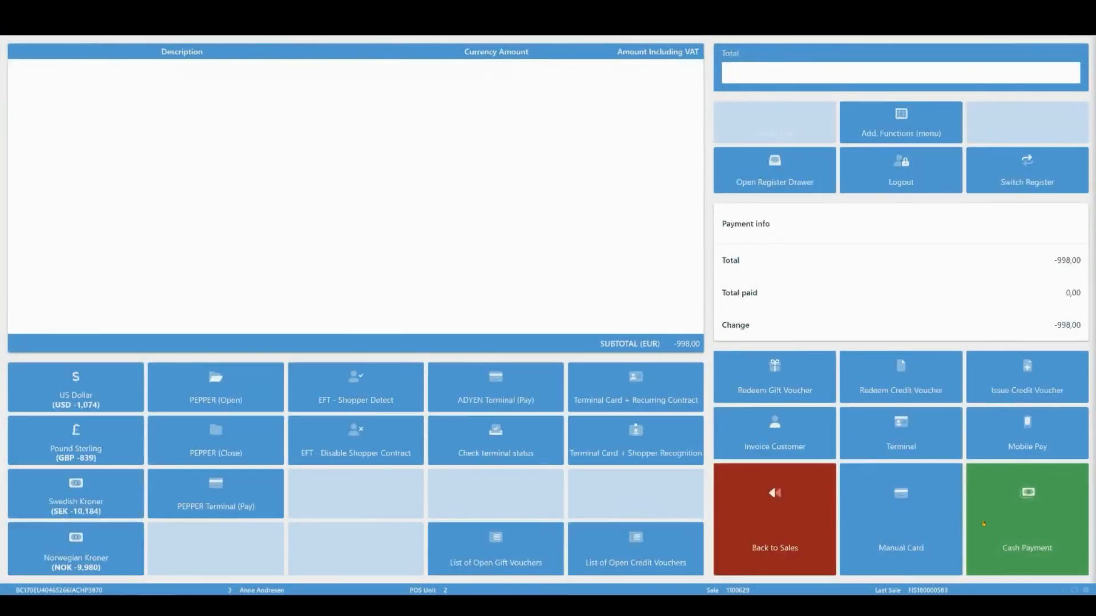
{"action": "left_click", "coordinate": [1026, 377]}
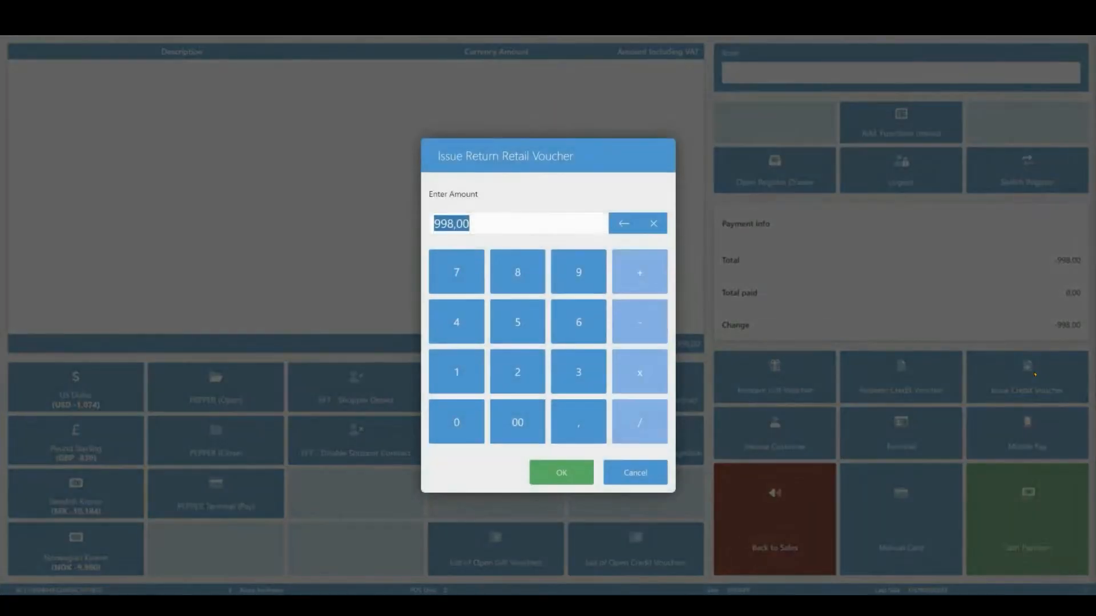